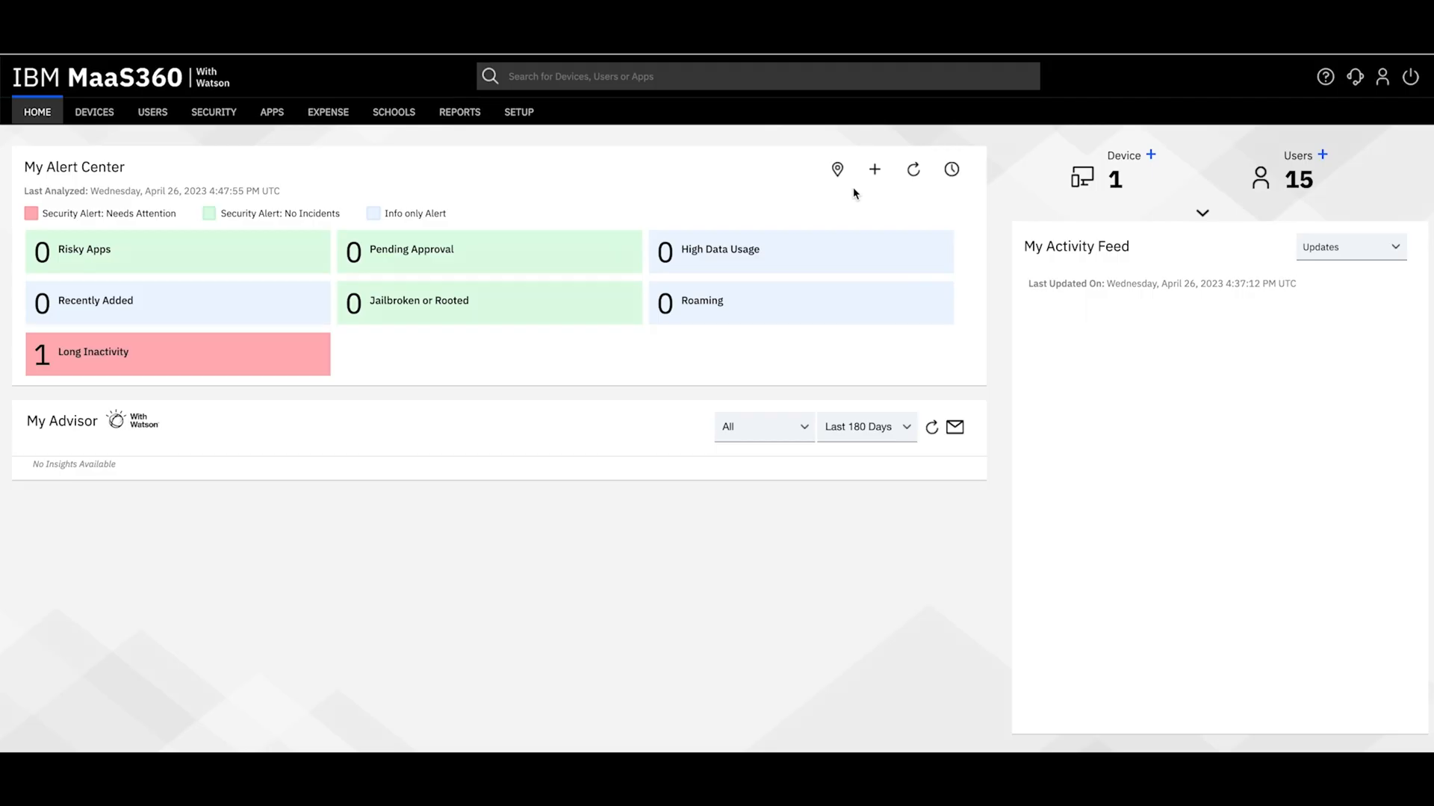
pyautogui.moveTo(523, 124)
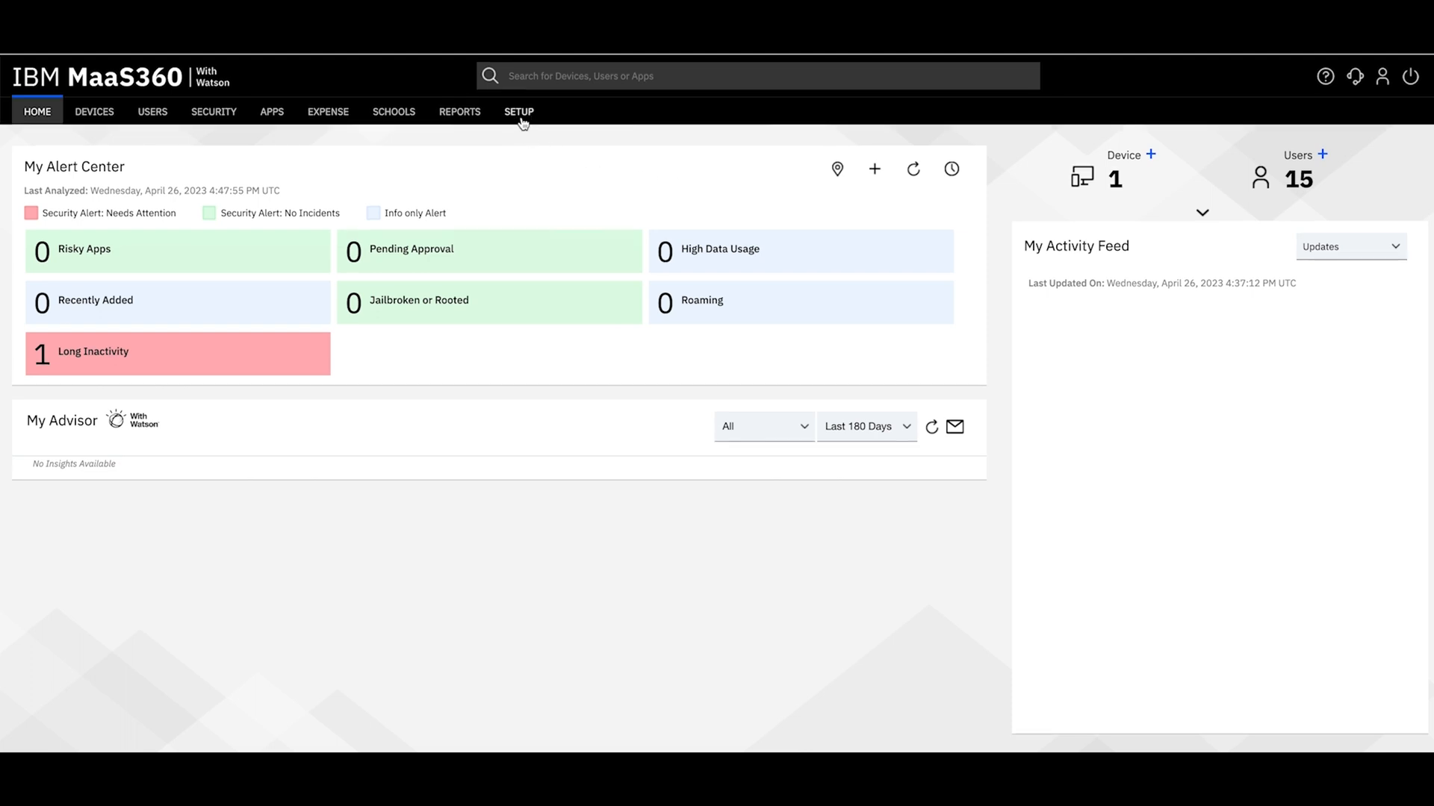
# Show the Services setup page with Laptop and Desktop Management enabled for Windows.
pyautogui.click(518, 112)
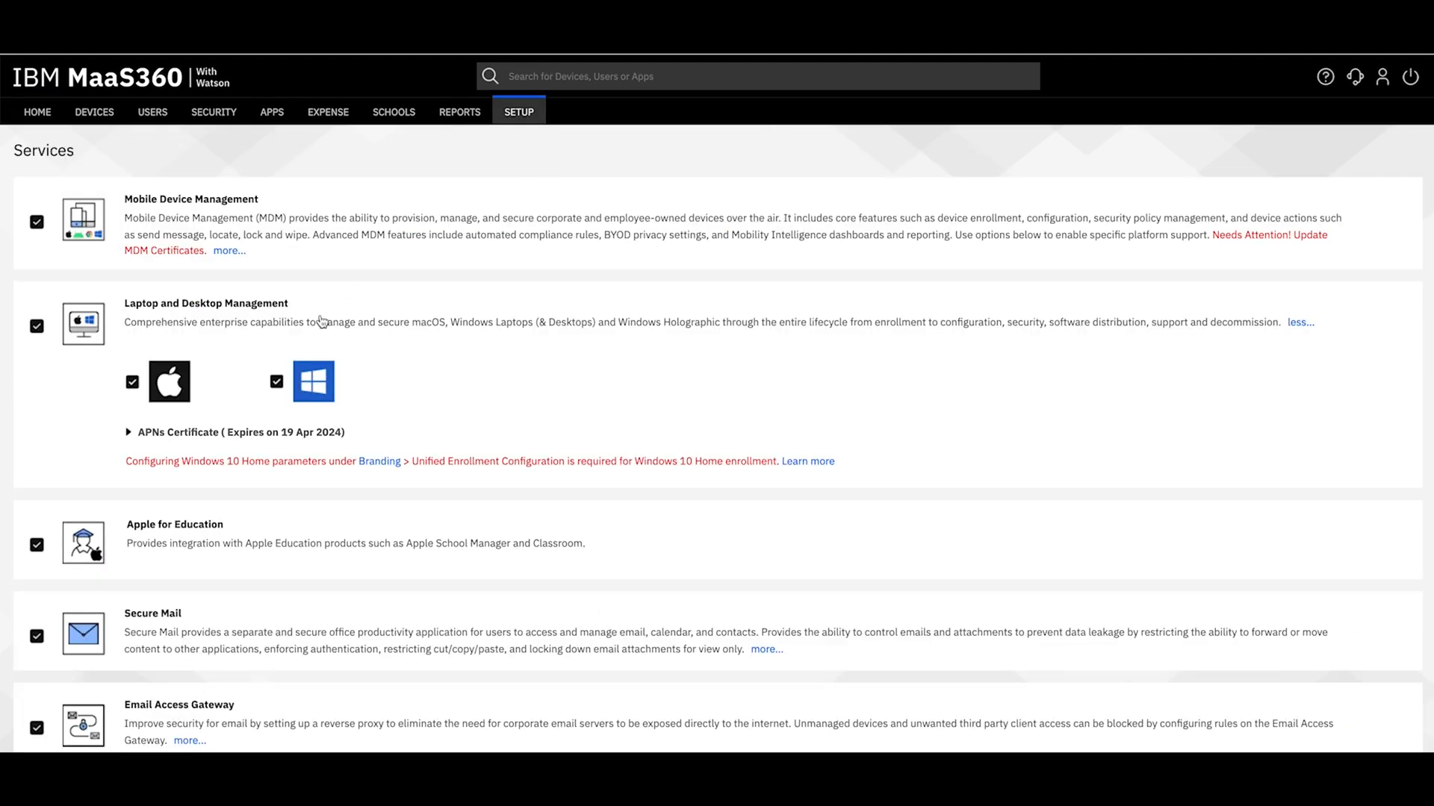
pyautogui.moveTo(313, 406)
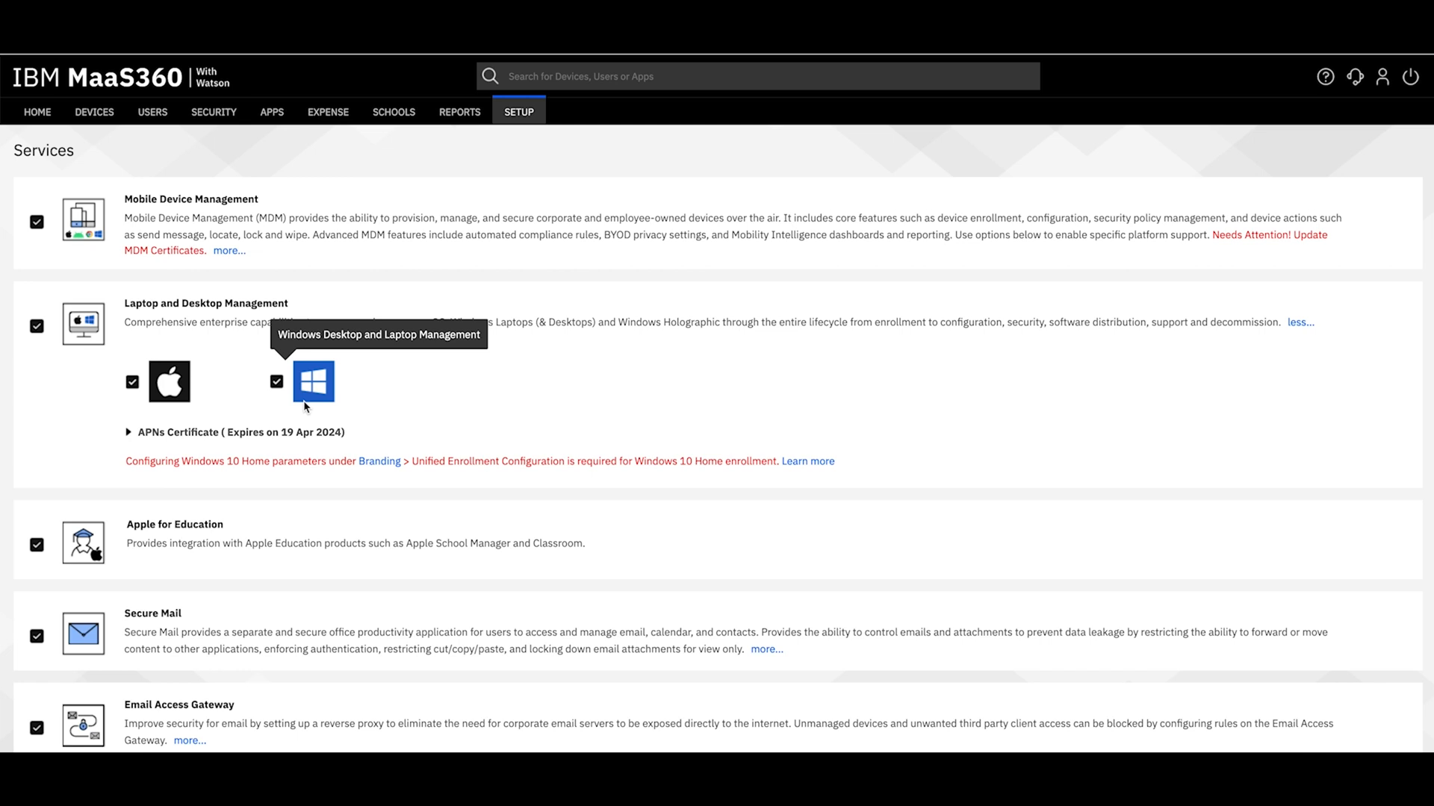
pyautogui.moveTo(337, 159)
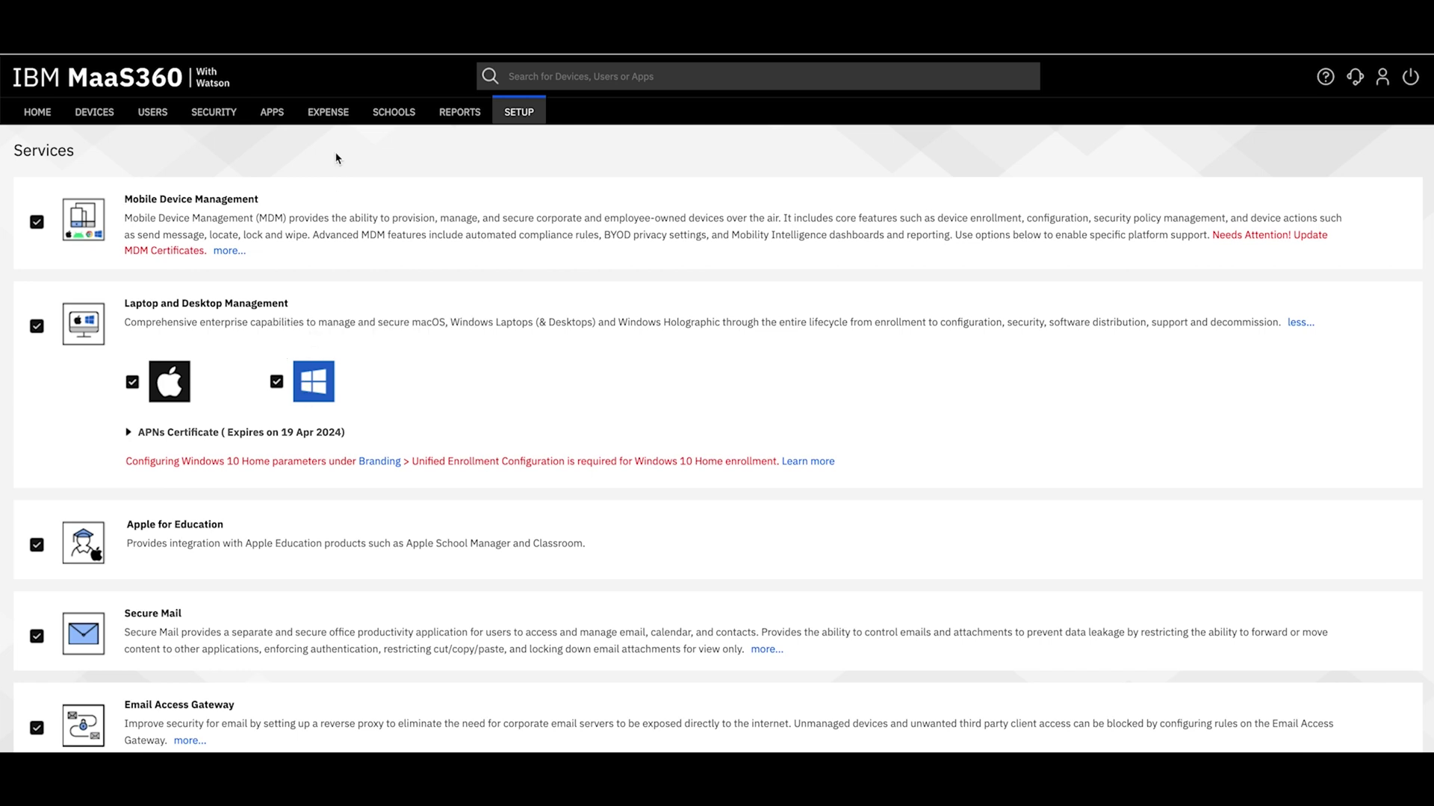
# From Users > Directory, start an Add Device request for localuser with Android enterprise enrollment off, showing Advanced options.
pyautogui.click(152, 112)
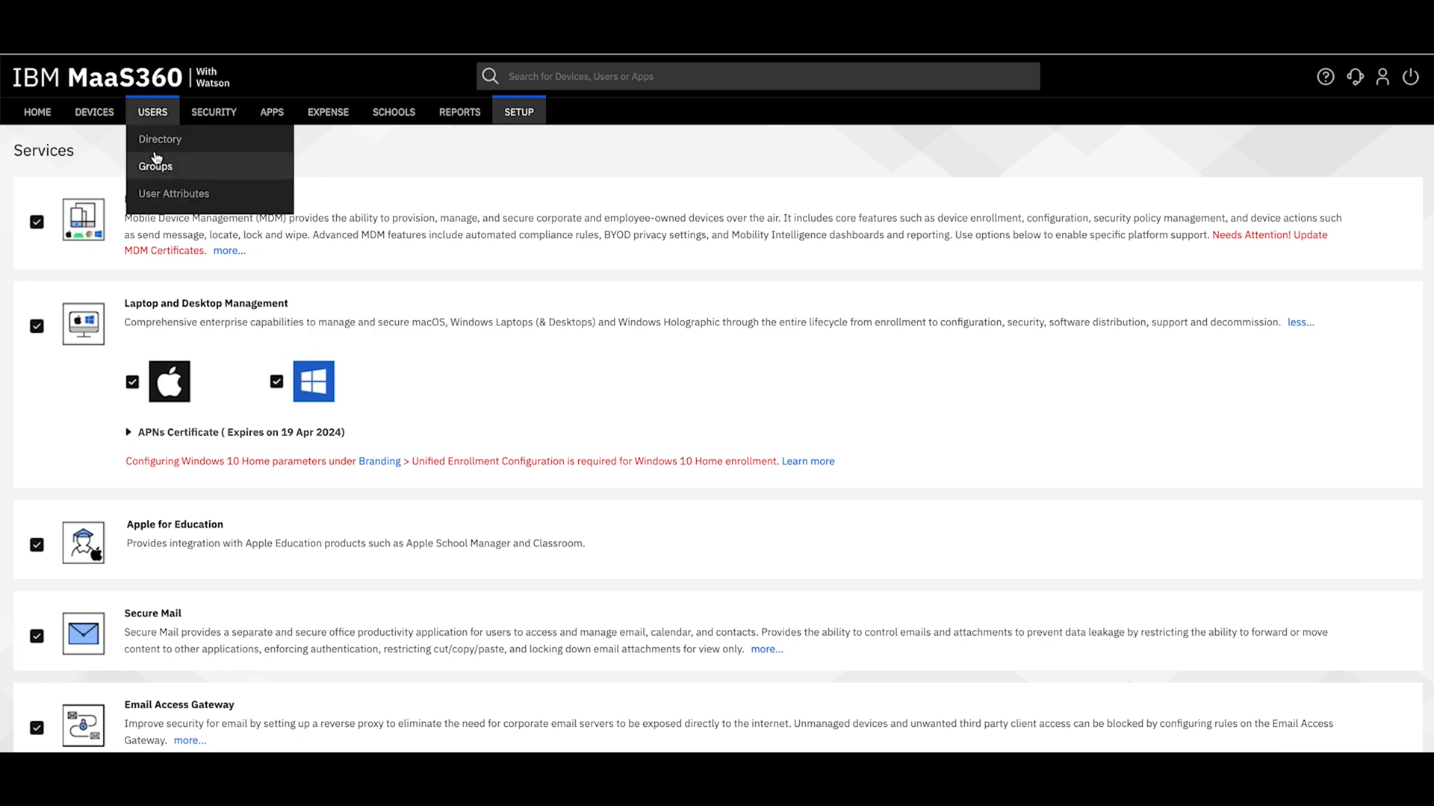
pyautogui.click(159, 140)
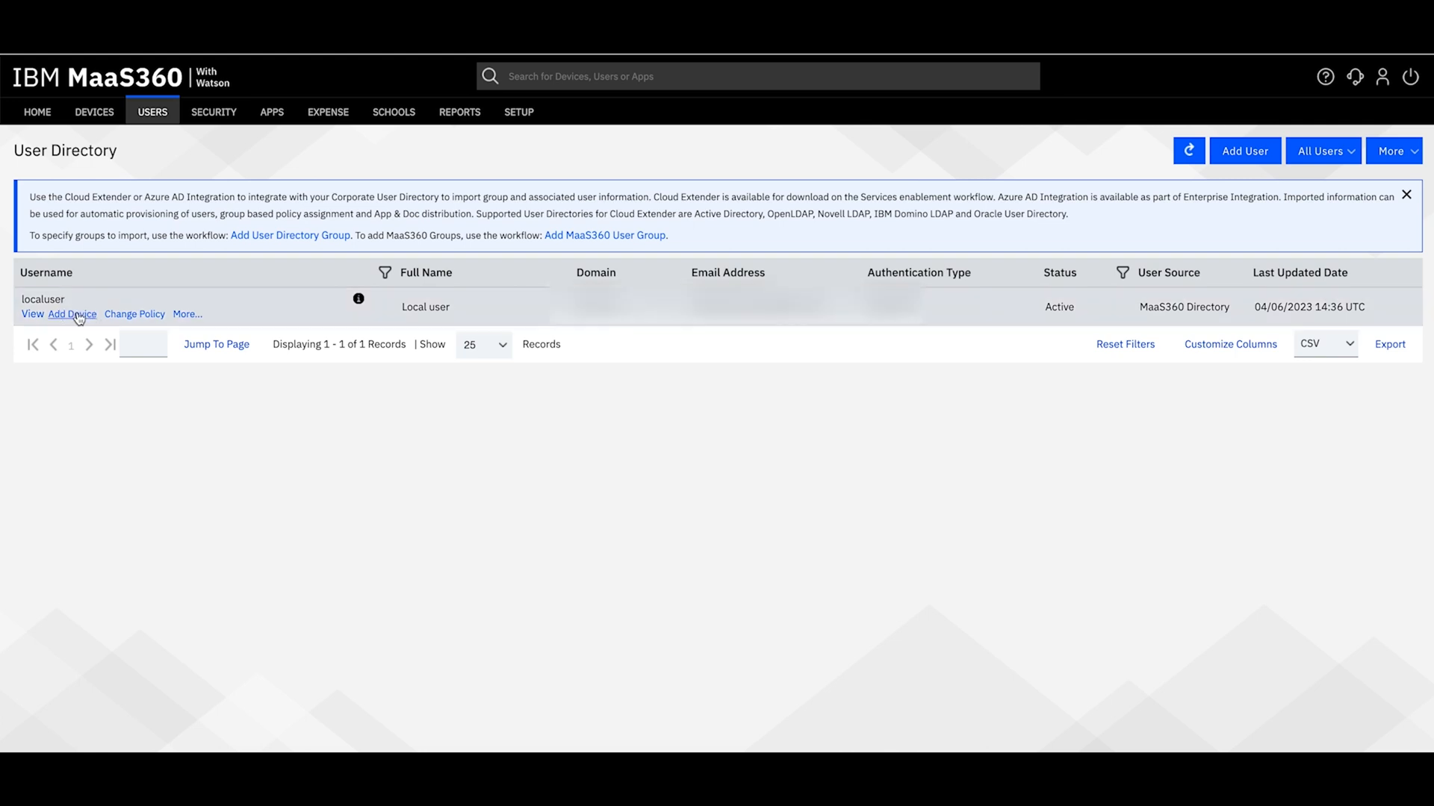
pyautogui.click(72, 314)
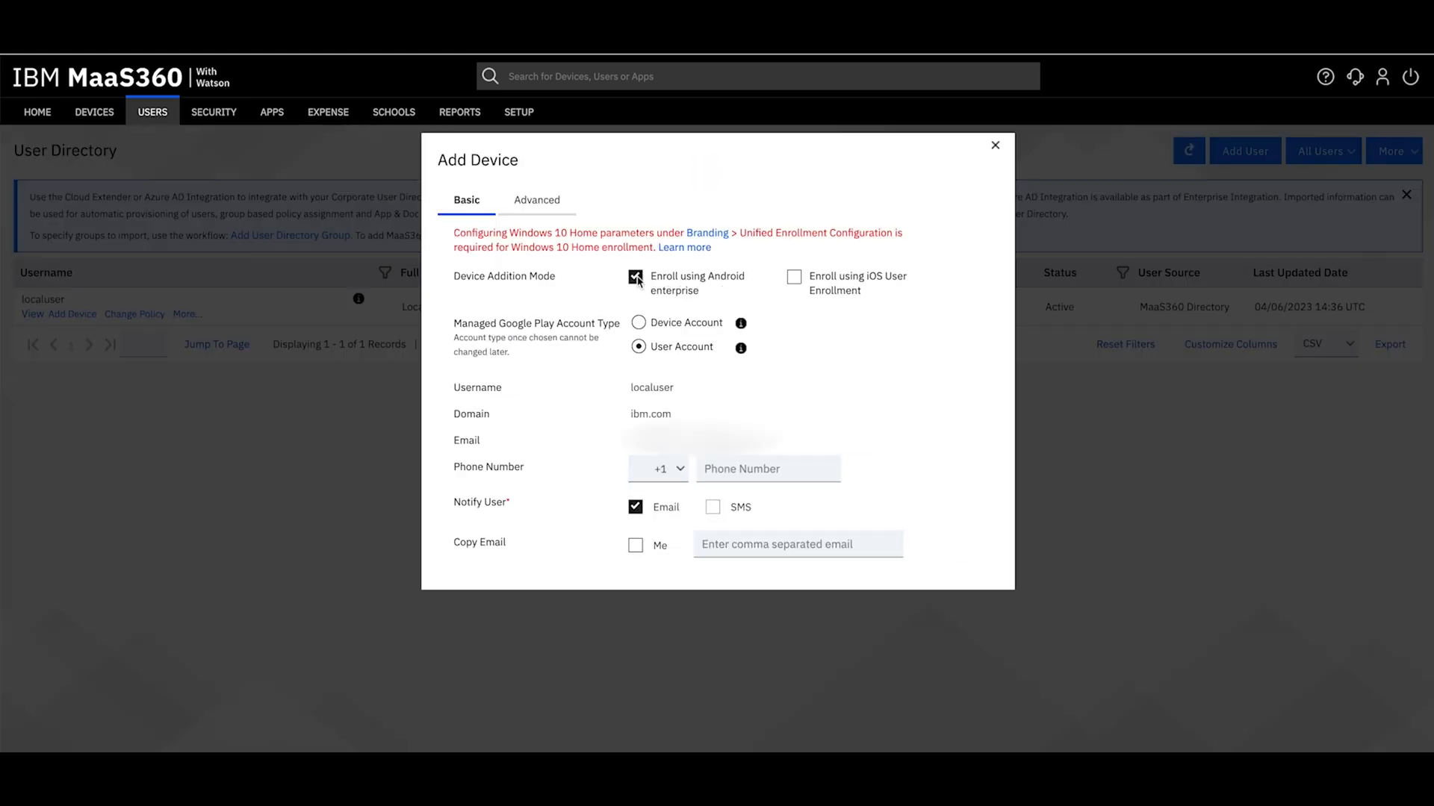
pyautogui.click(637, 277)
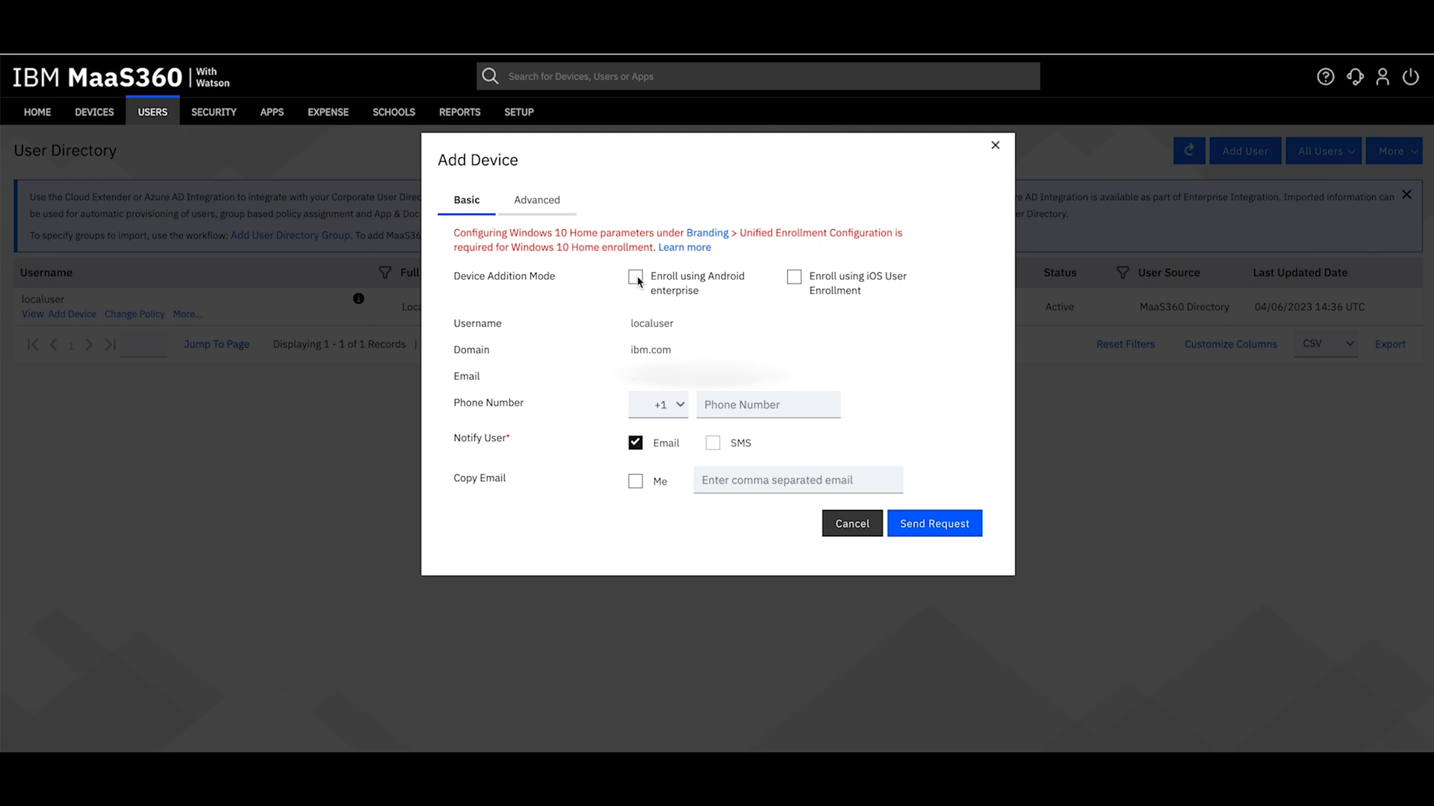
pyautogui.click(537, 200)
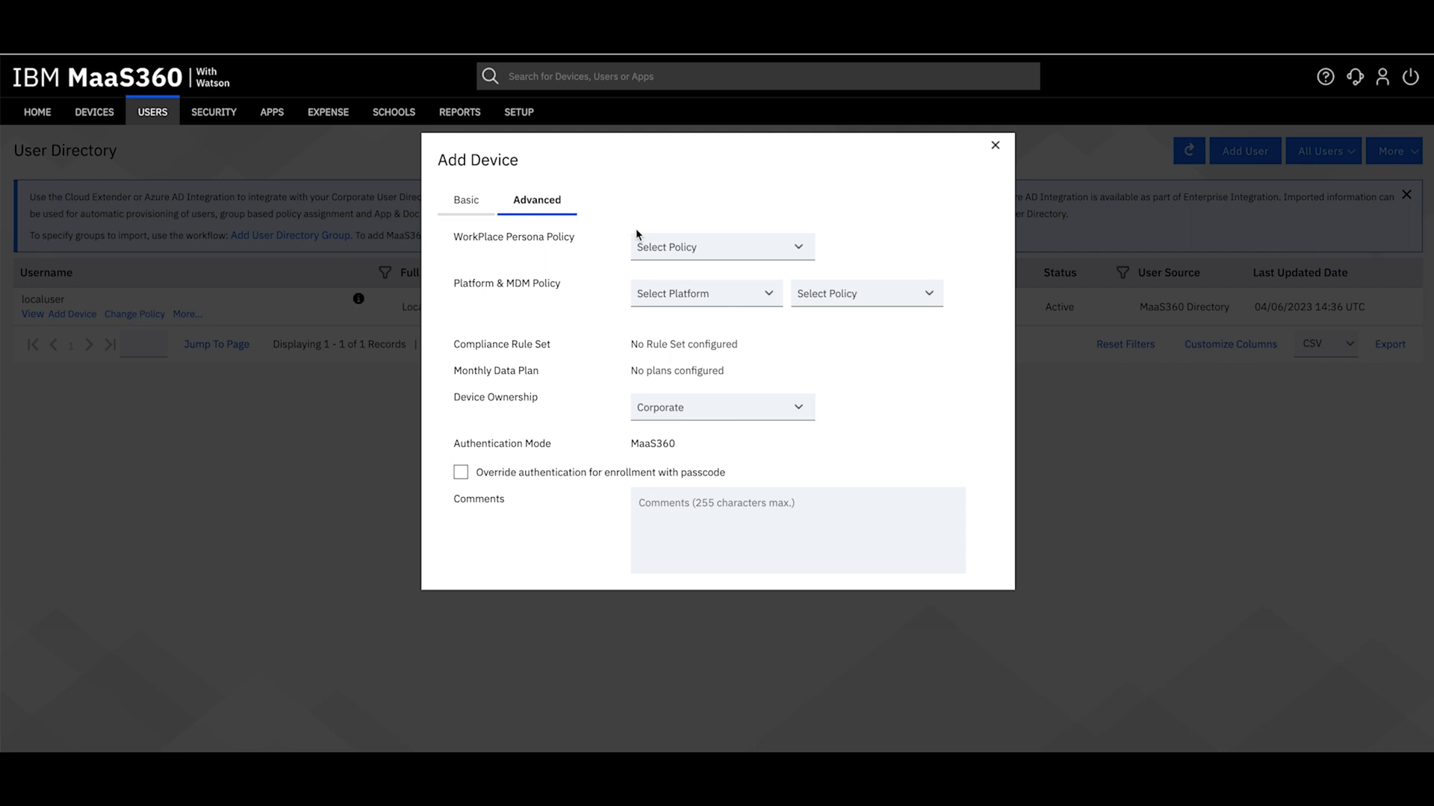
# Send the device request with the Windows platform and Default Windows MDM Policy.
pyautogui.click(696, 292)
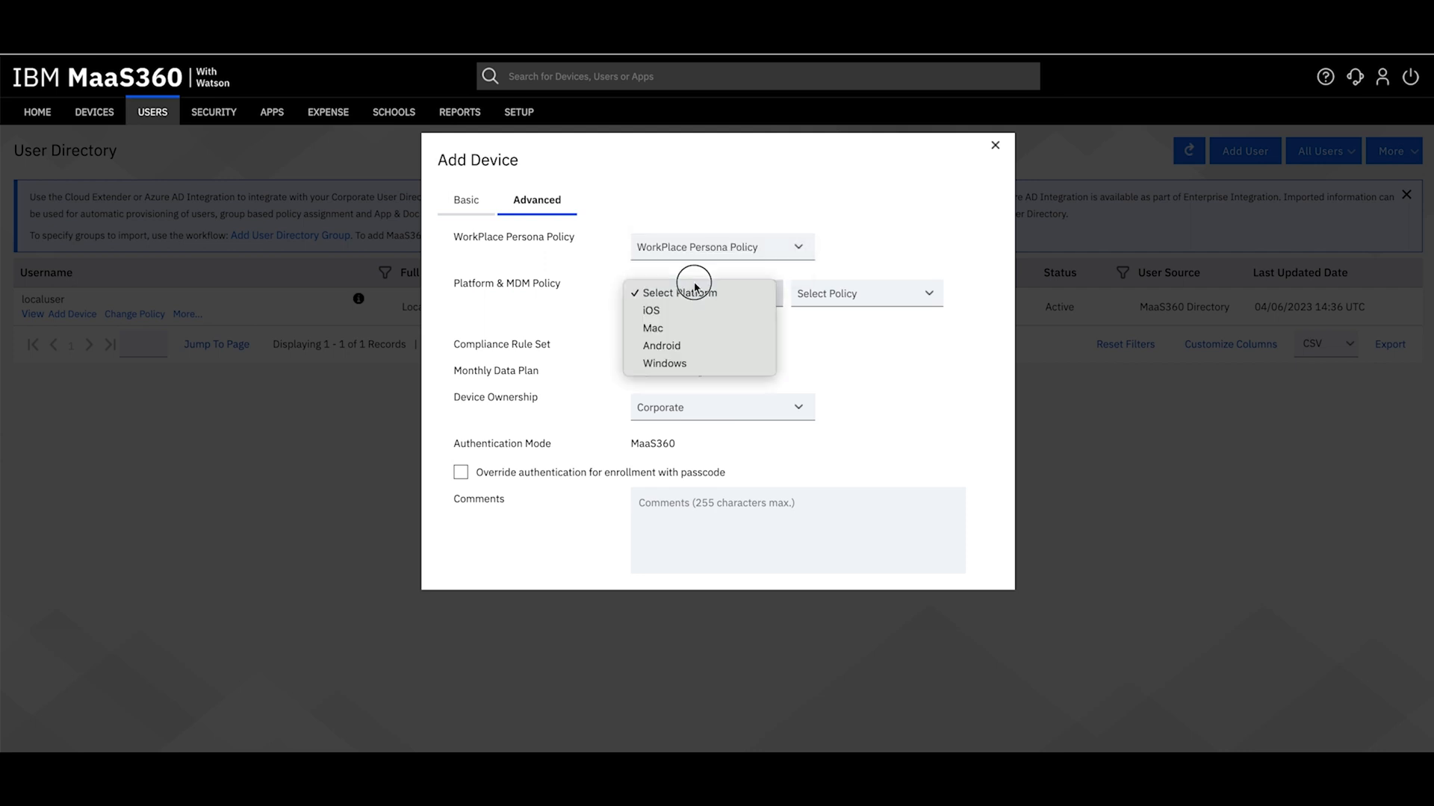
pyautogui.click(665, 363)
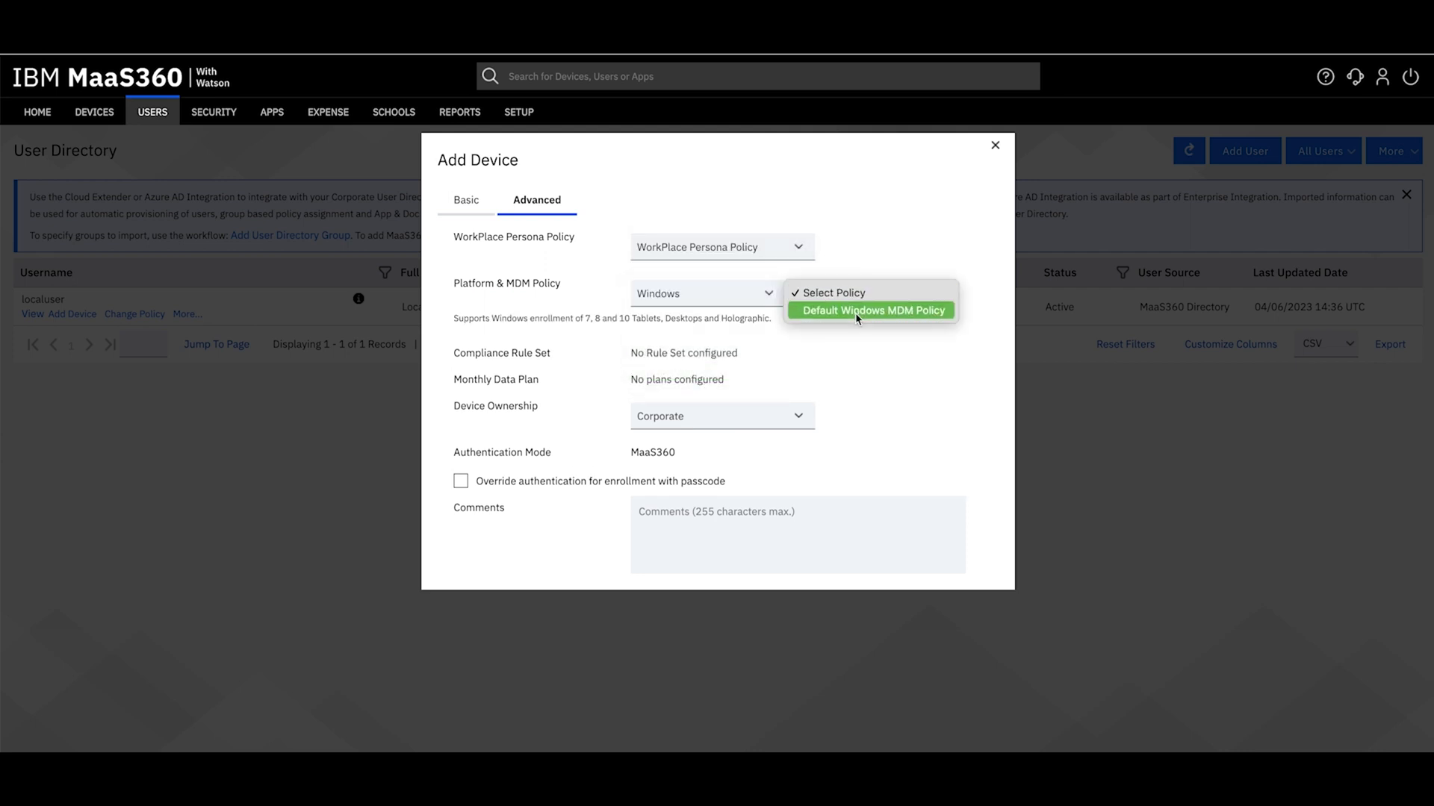
pyautogui.click(871, 311)
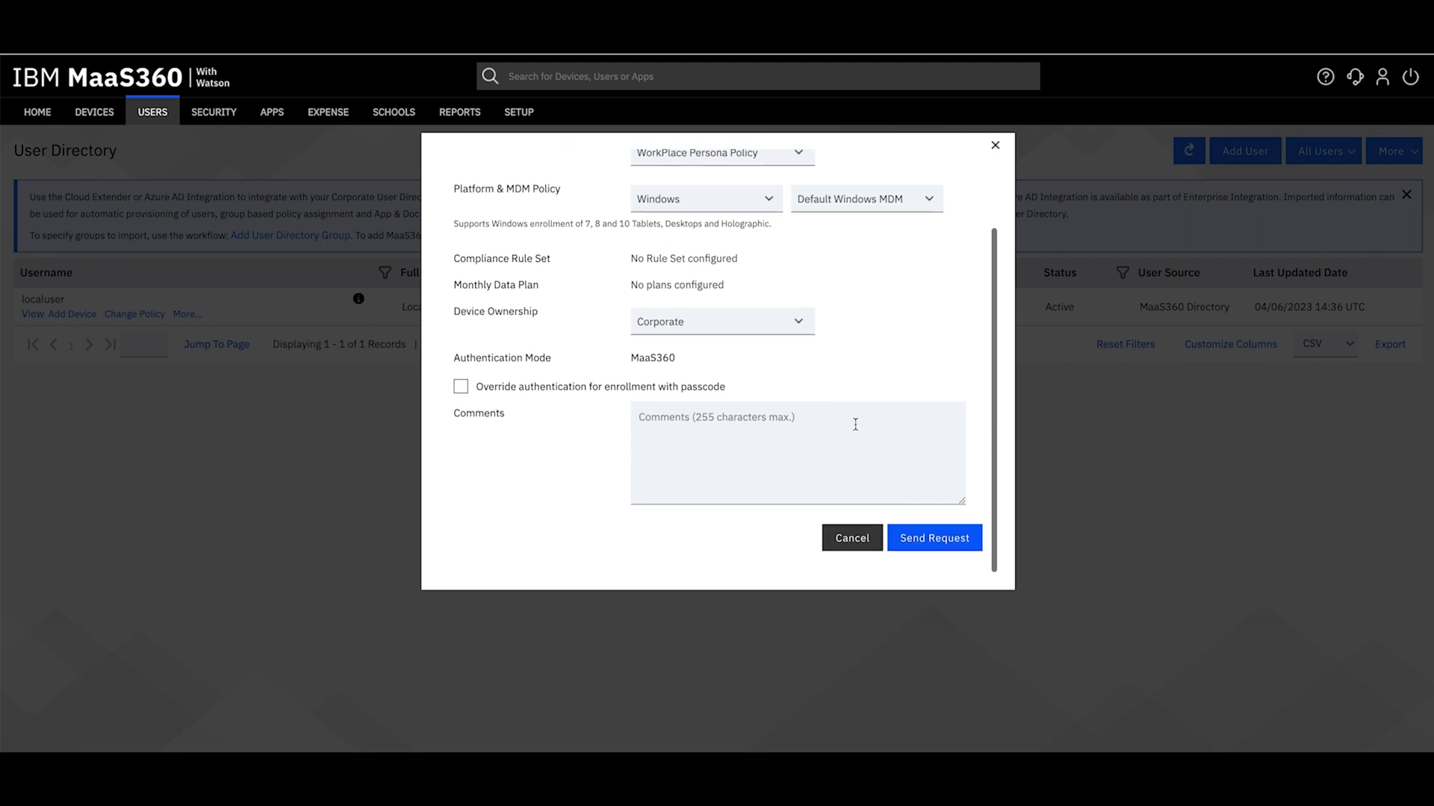
pyautogui.click(934, 537)
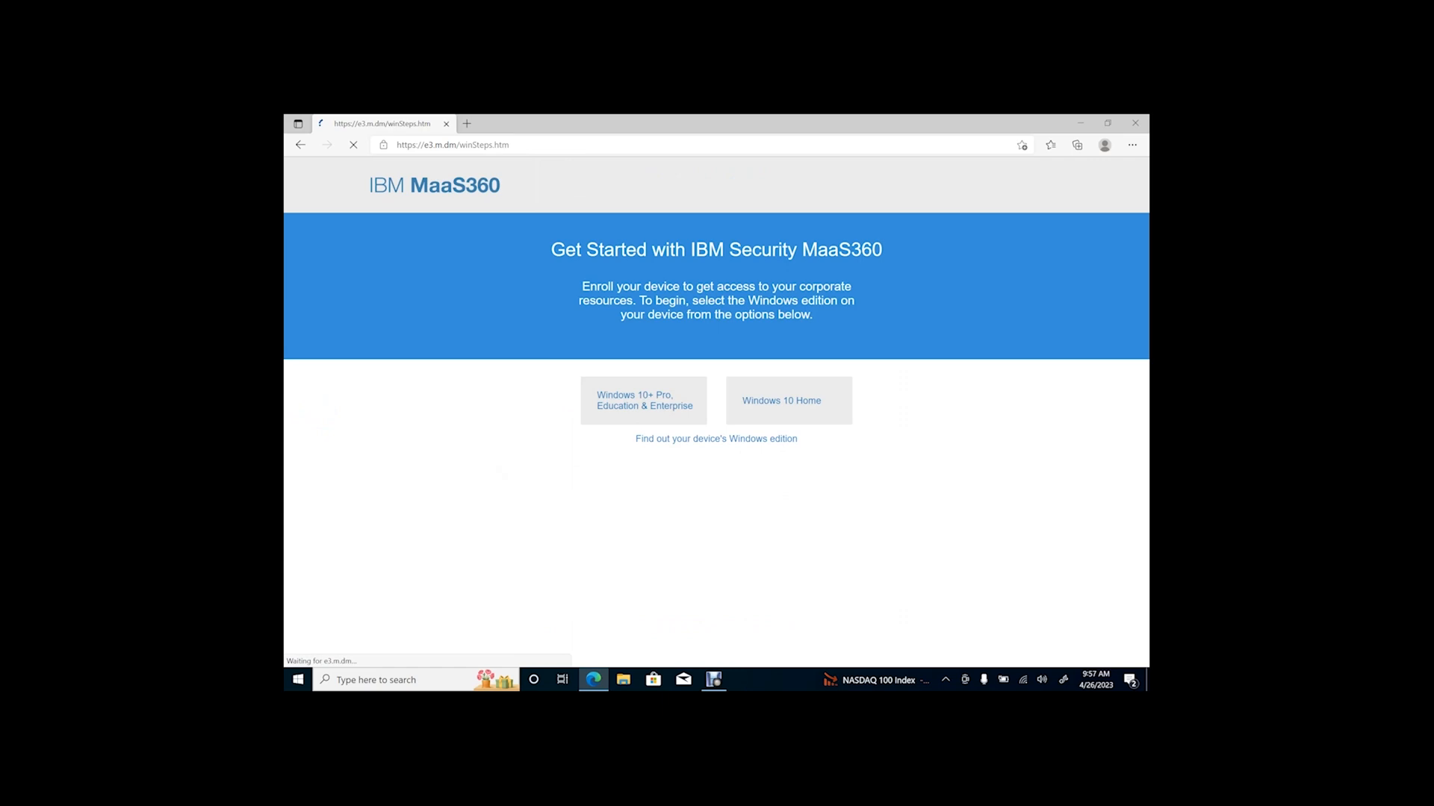
# Follow enrollment for Windows 10+ Pro, Education & Enterprise and launch work or school account setup.
pyautogui.click(644, 400)
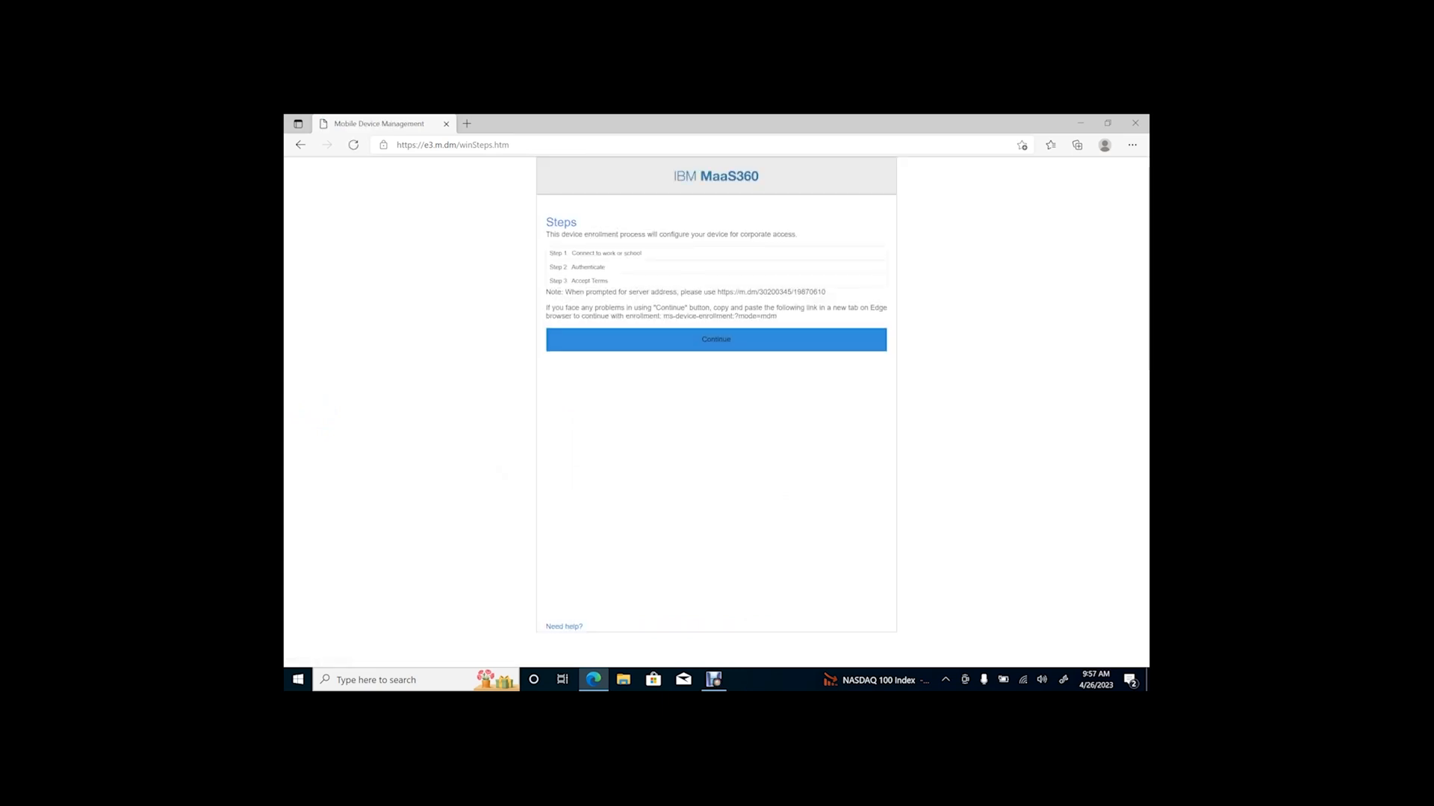
pyautogui.click(715, 339)
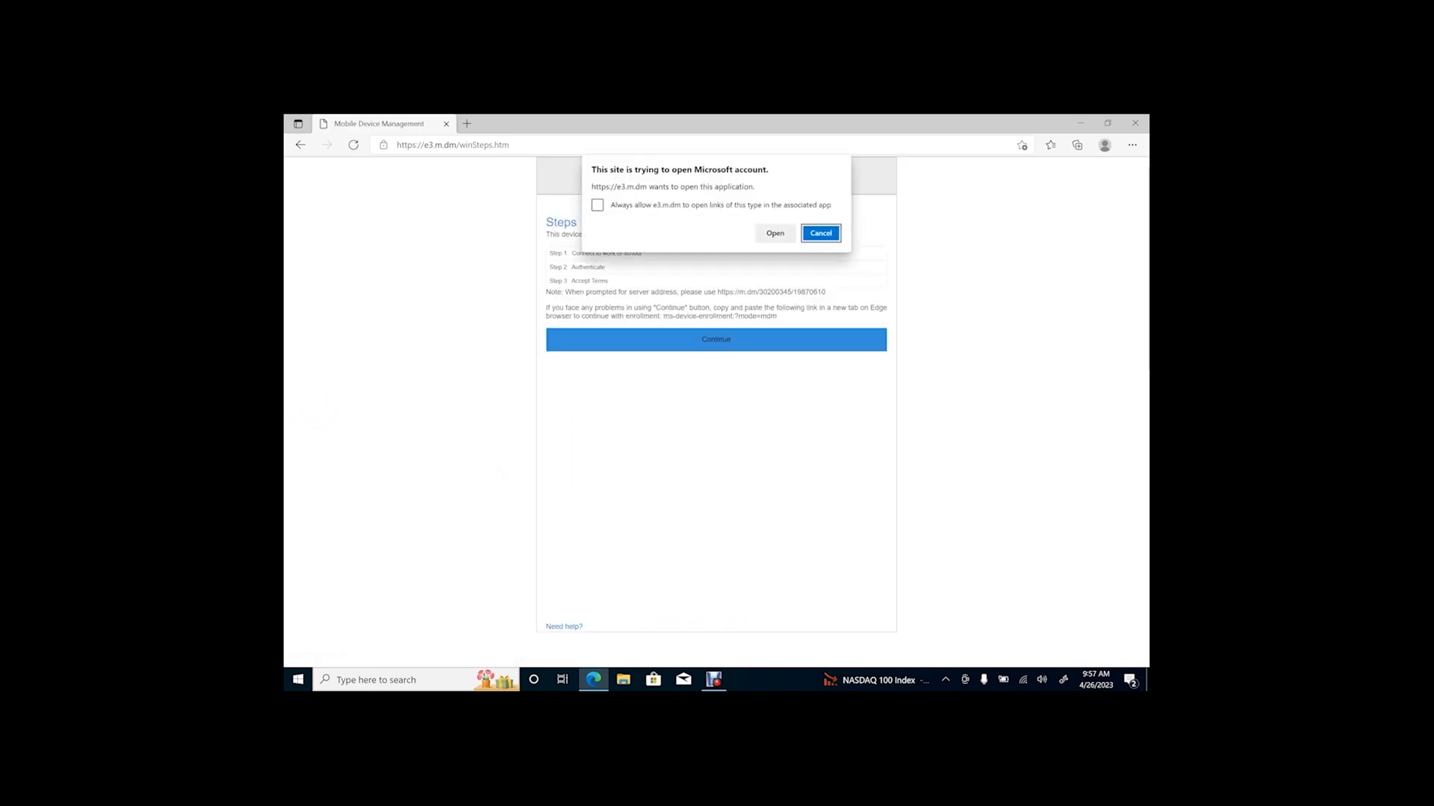
pyautogui.click(821, 233)
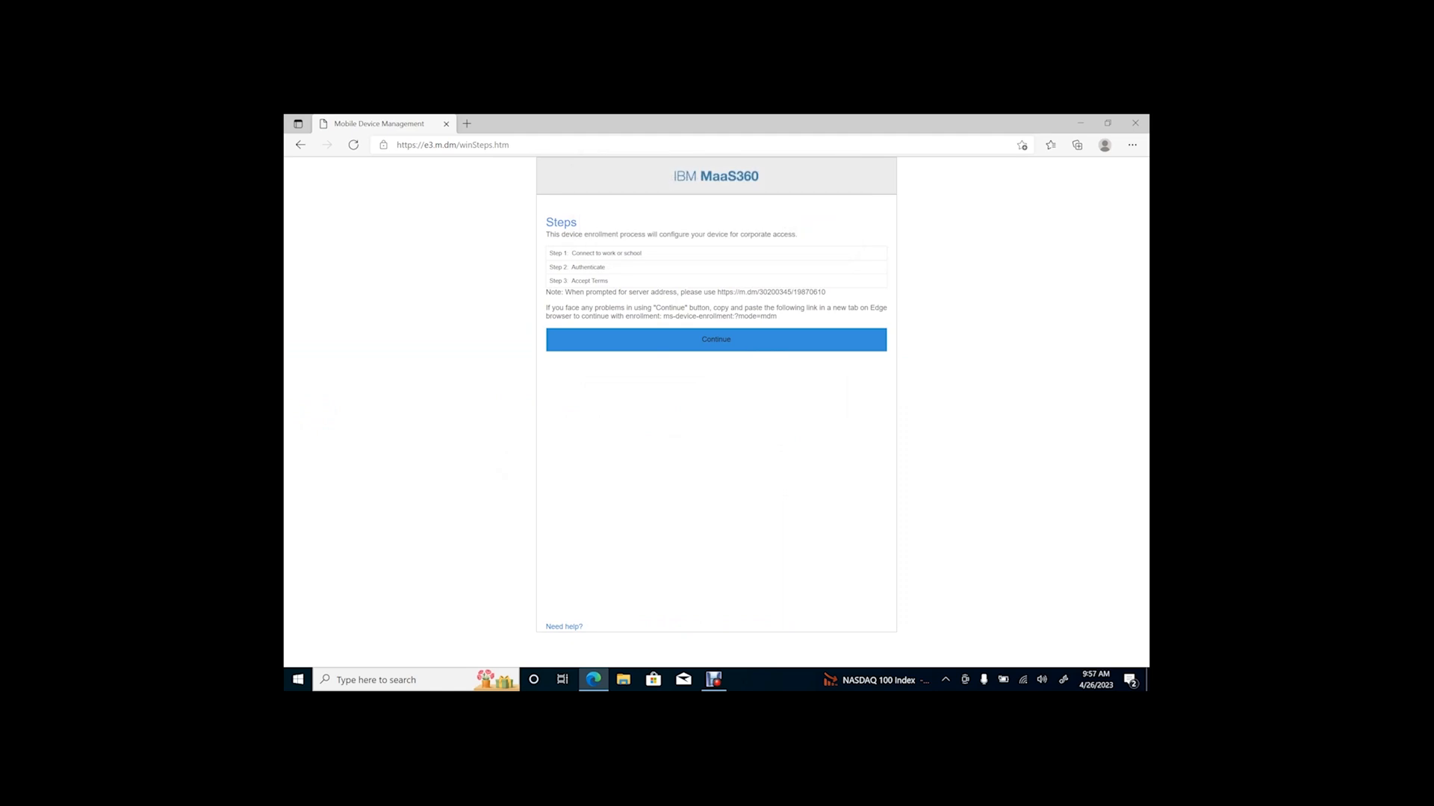
pyautogui.click(715, 339)
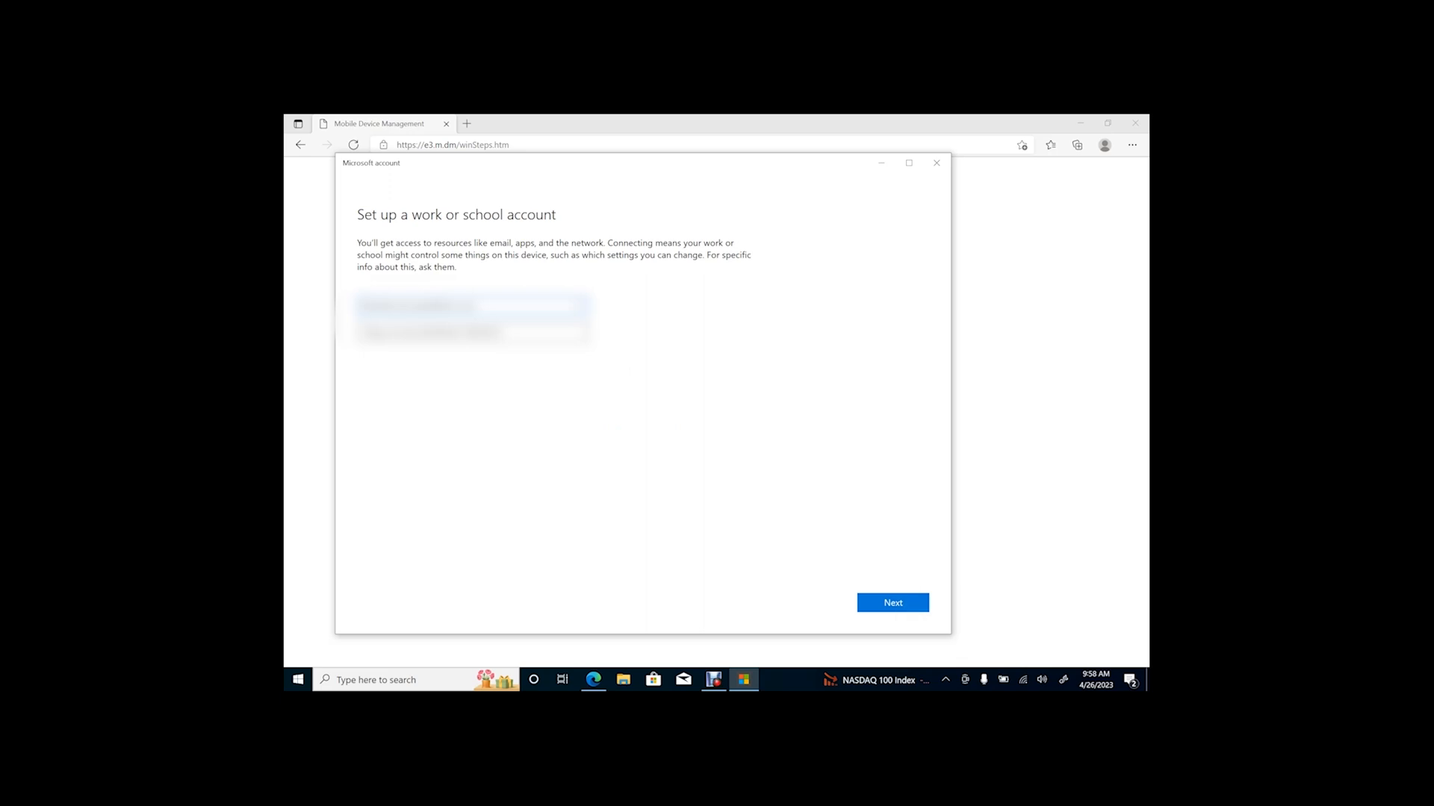
# Authenticate with the corporate password, accept the terms and continue past Install Apps to enroll the device.
pyautogui.click(891, 602)
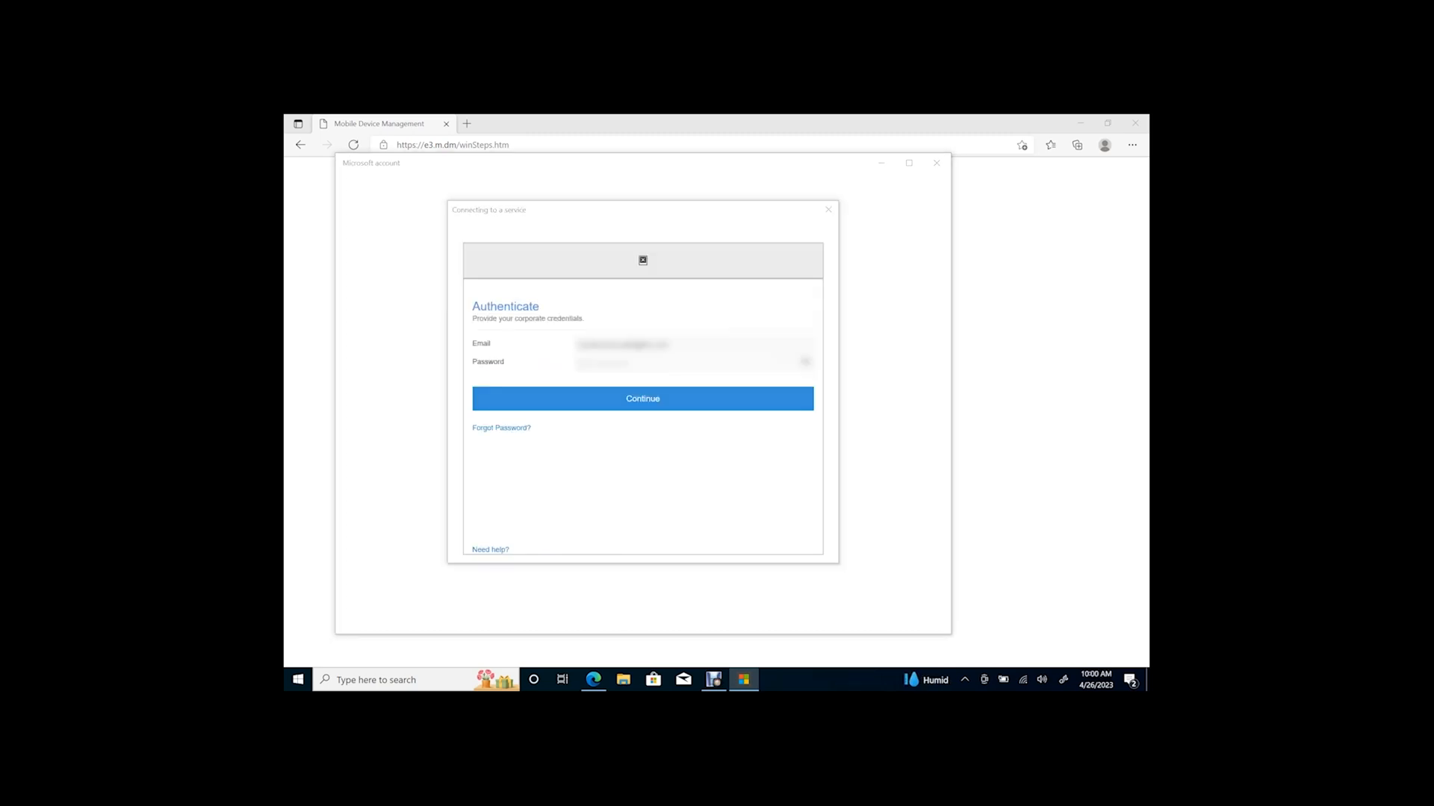
pyautogui.write('password')
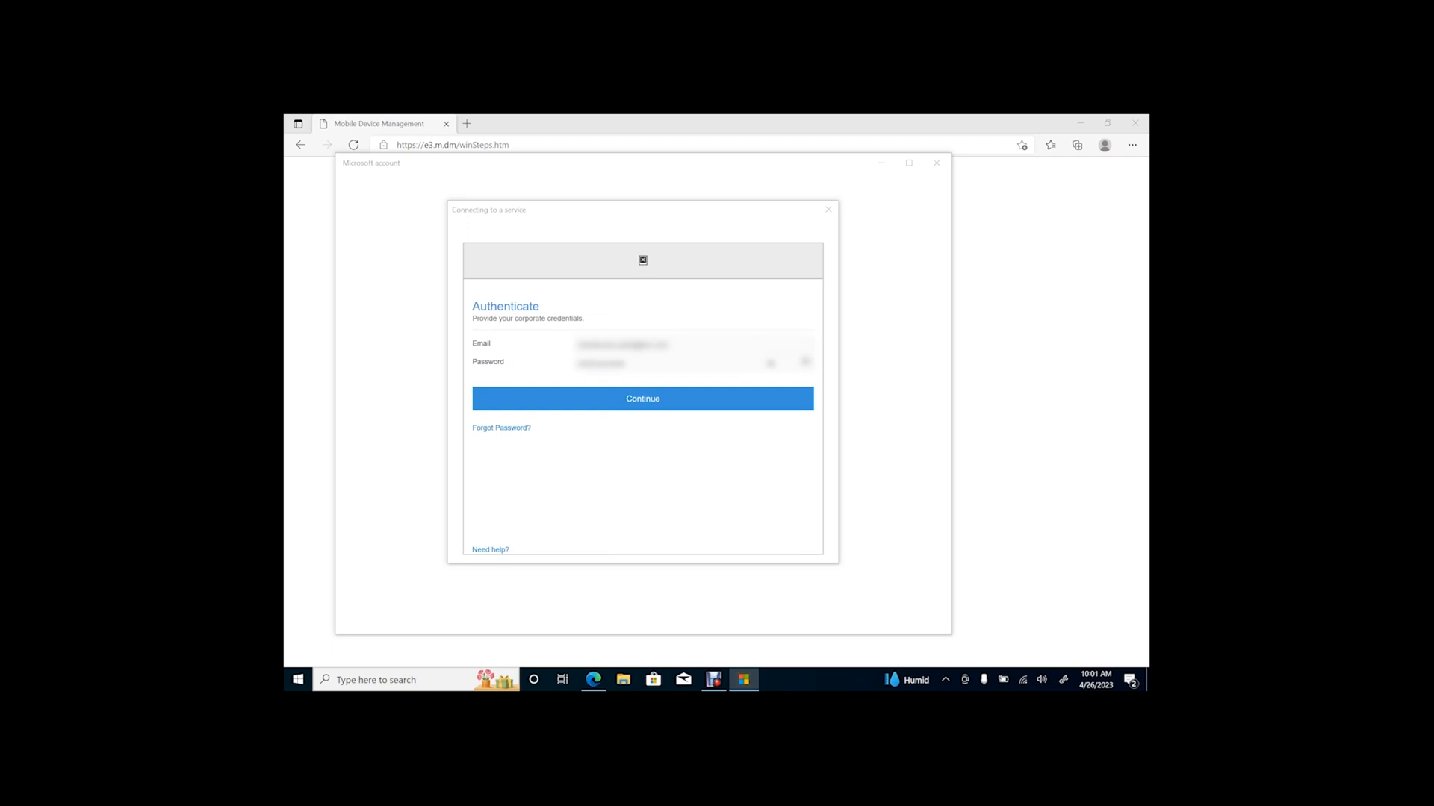
pyautogui.click(642, 399)
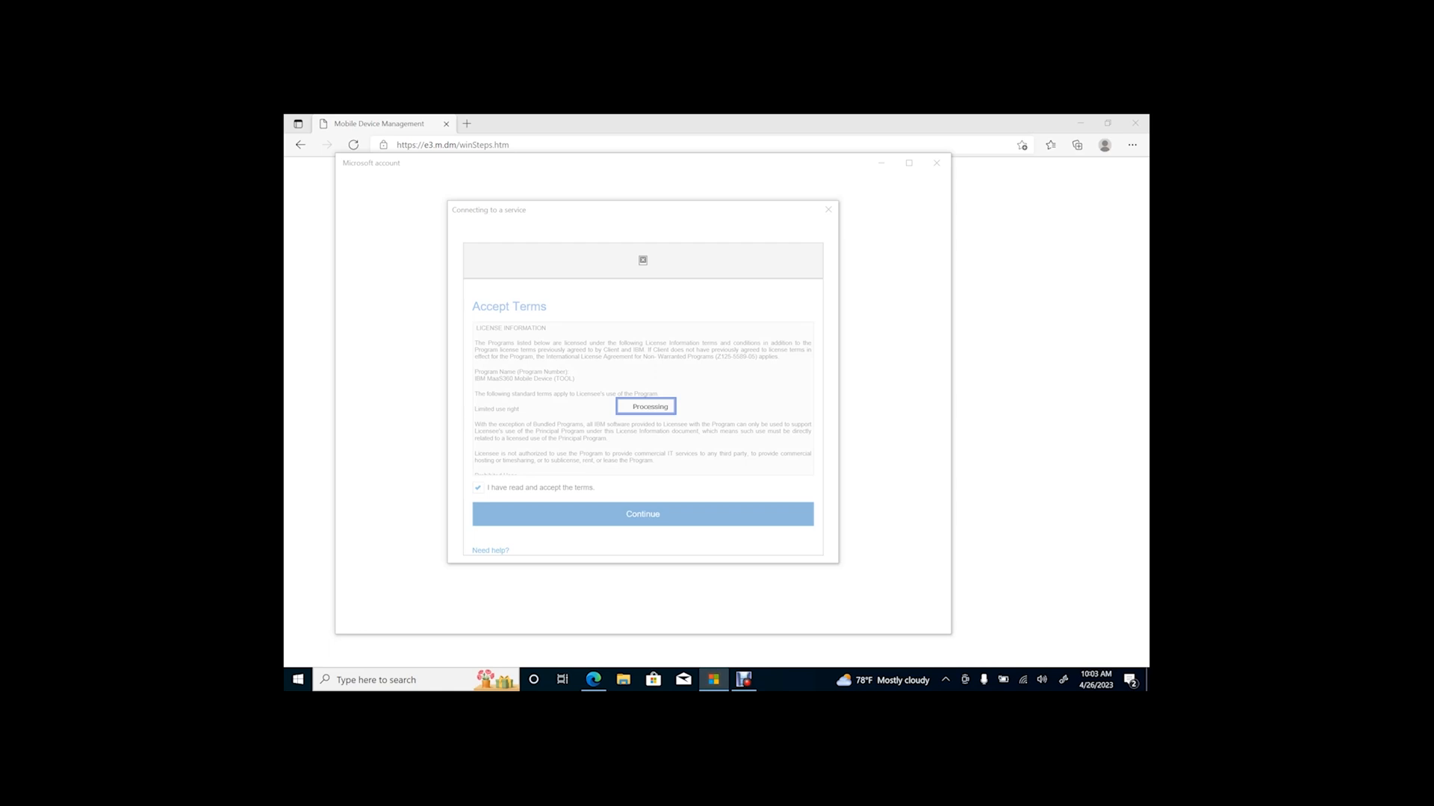
pyautogui.click(643, 514)
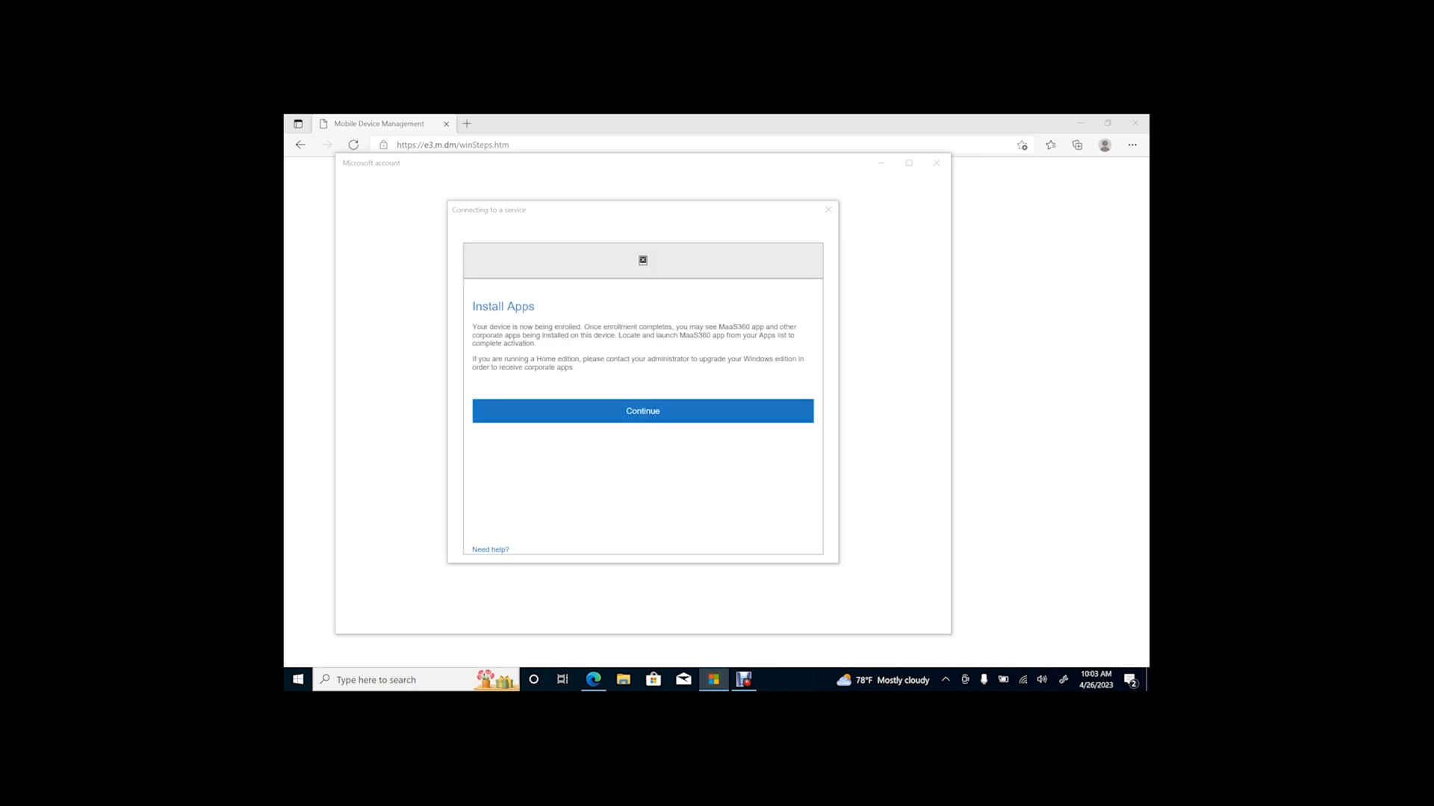
pyautogui.click(642, 411)
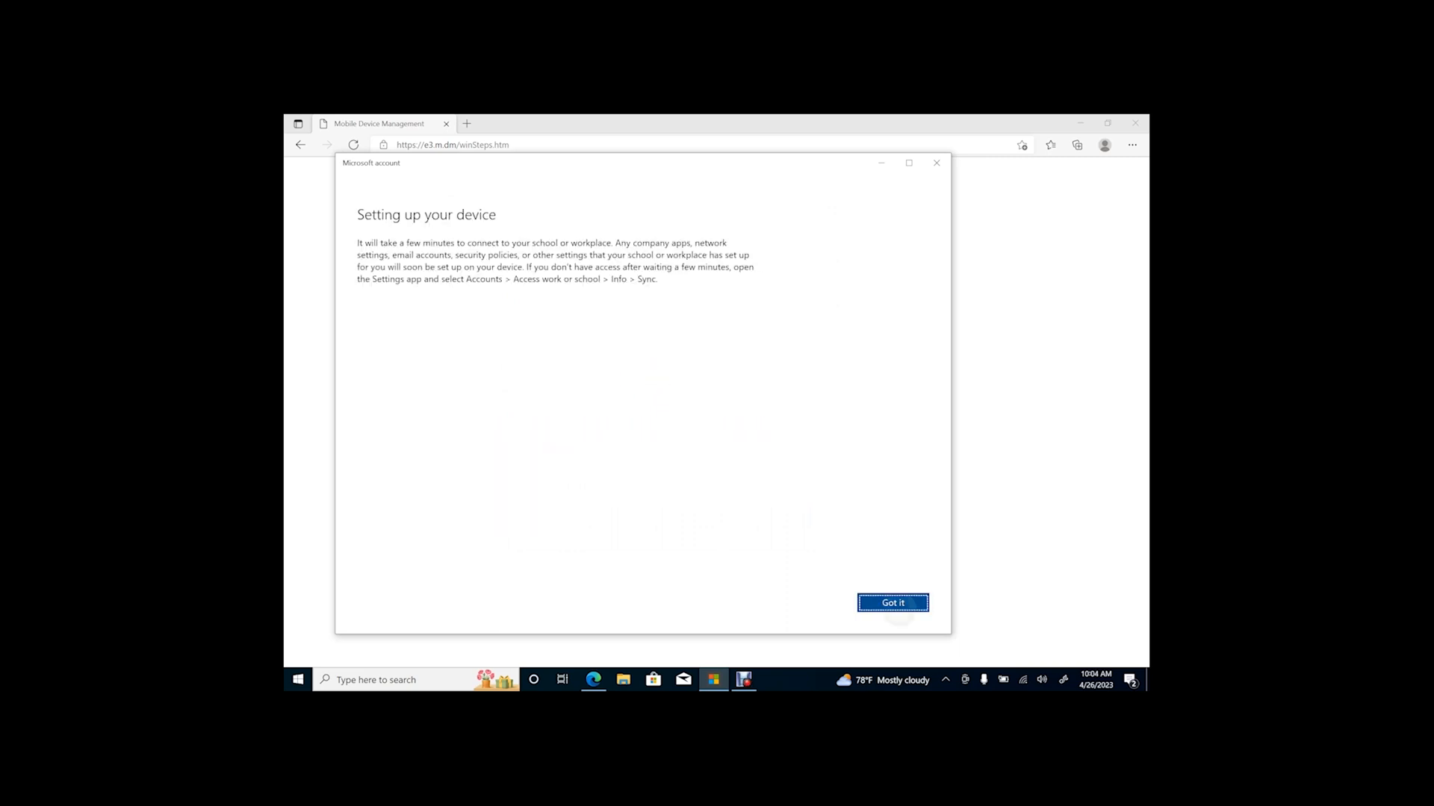
# Dismiss the 'Setting up your device' notice with Got it.
pyautogui.click(297, 680)
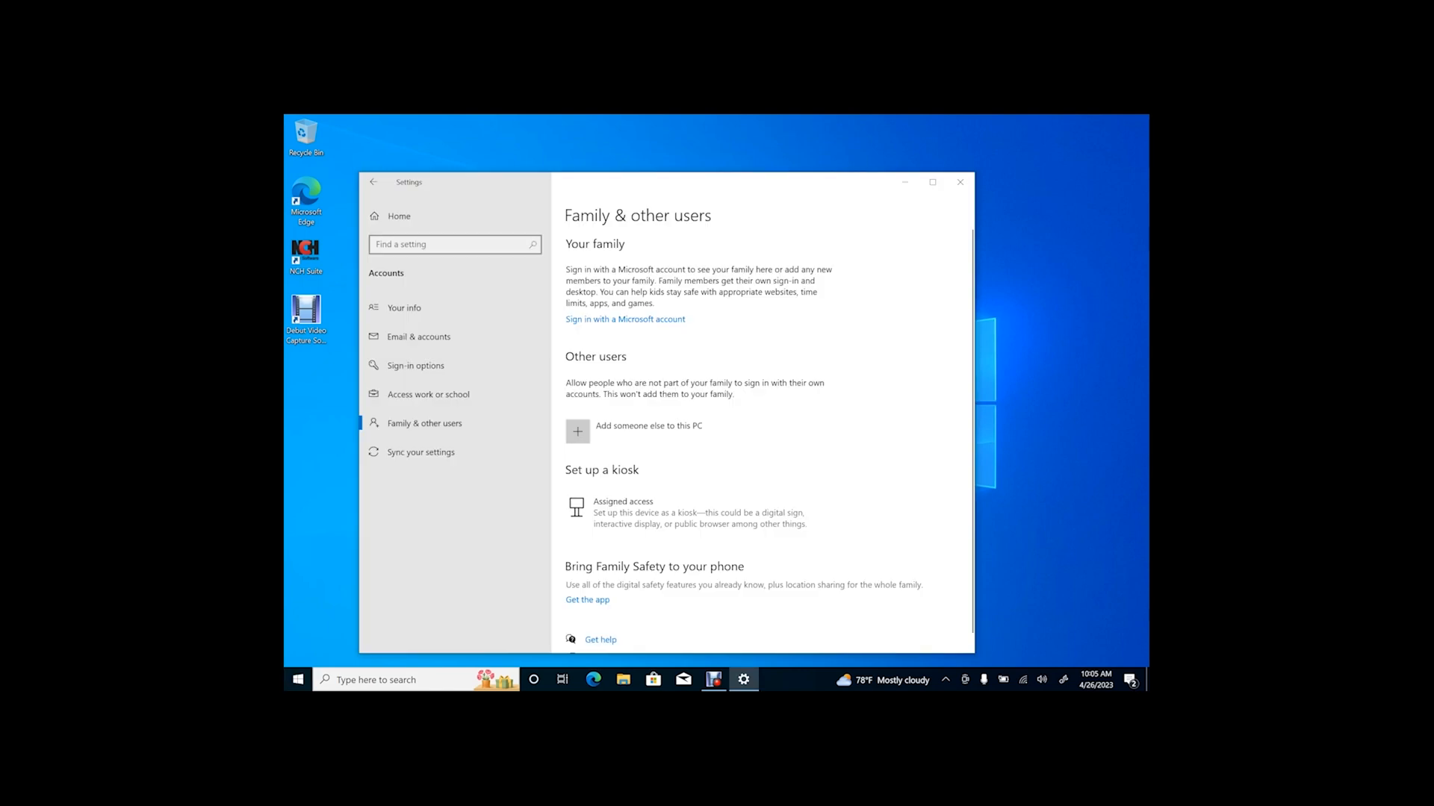
# Show the Access work or school page under Accounts in Windows Settings.
pyautogui.click(428, 395)
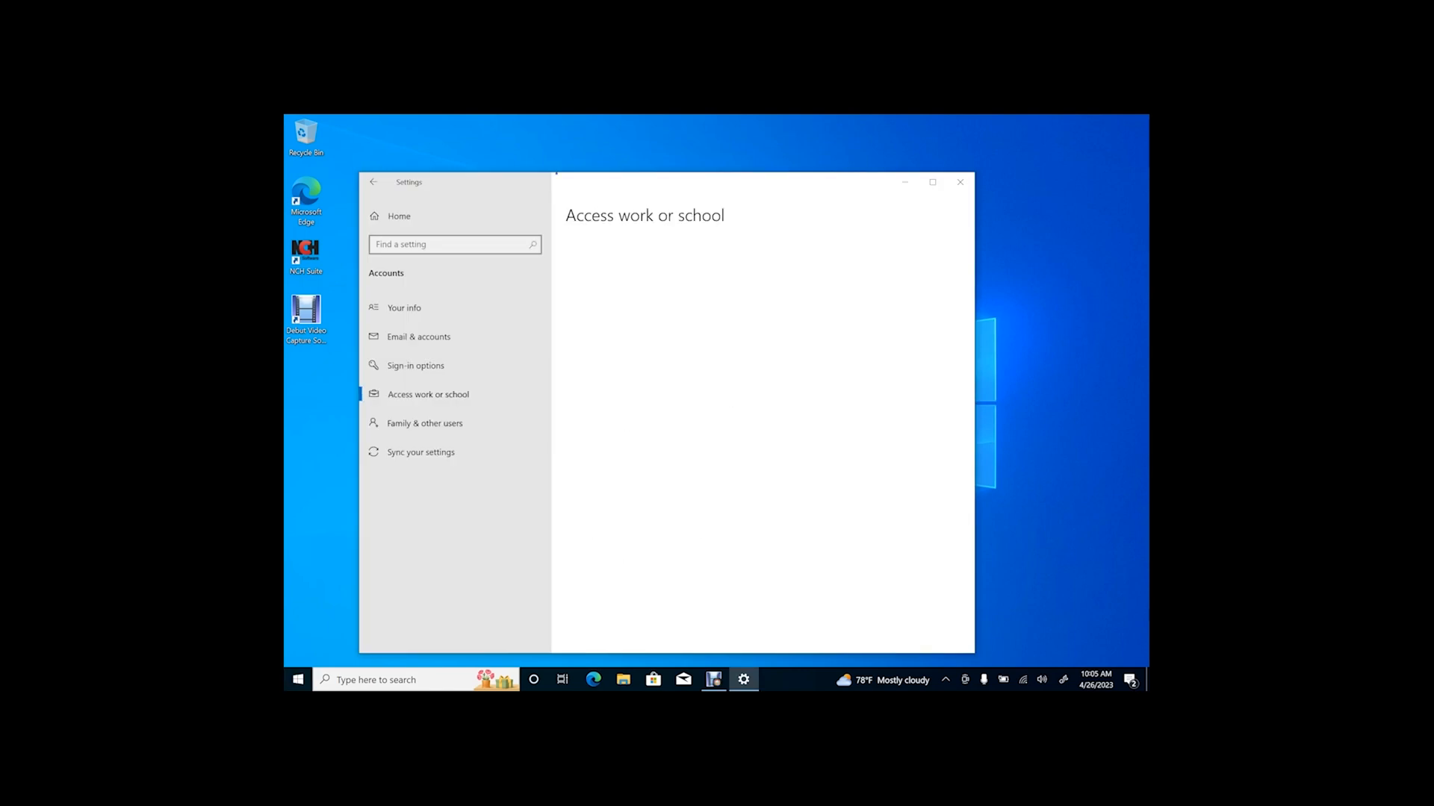